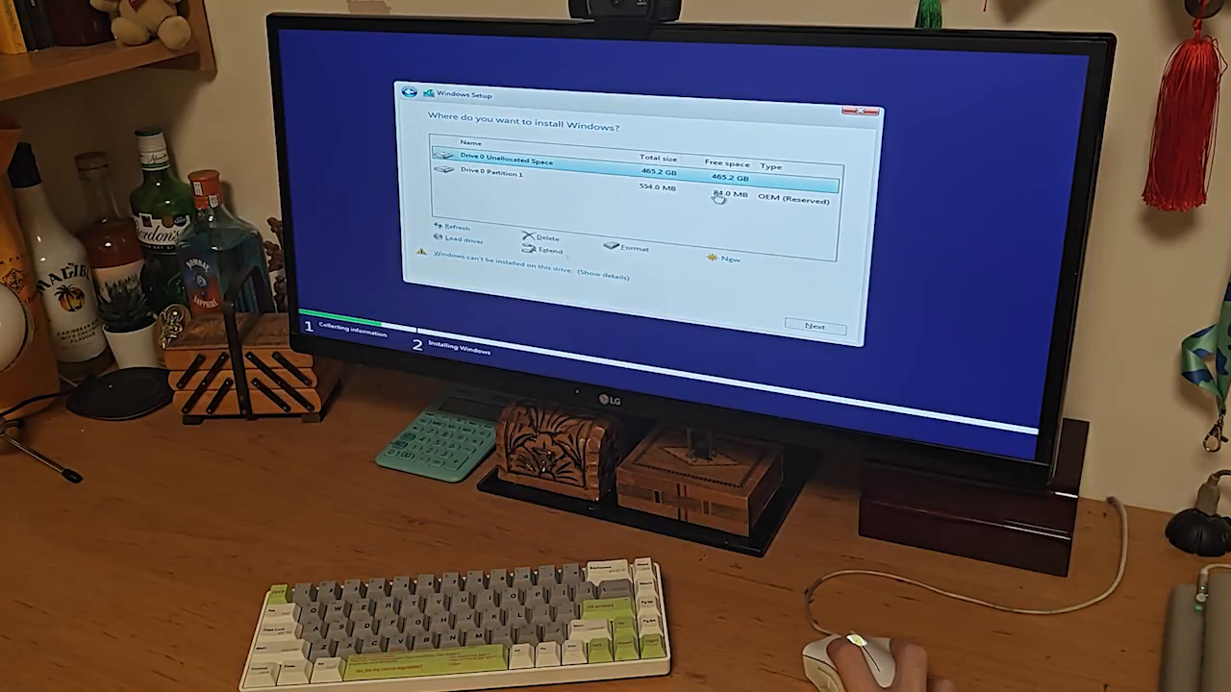
# - Delete the Drive 0 OEM Reserved partition so only unallocated space remains
pyautogui.click(520, 181)
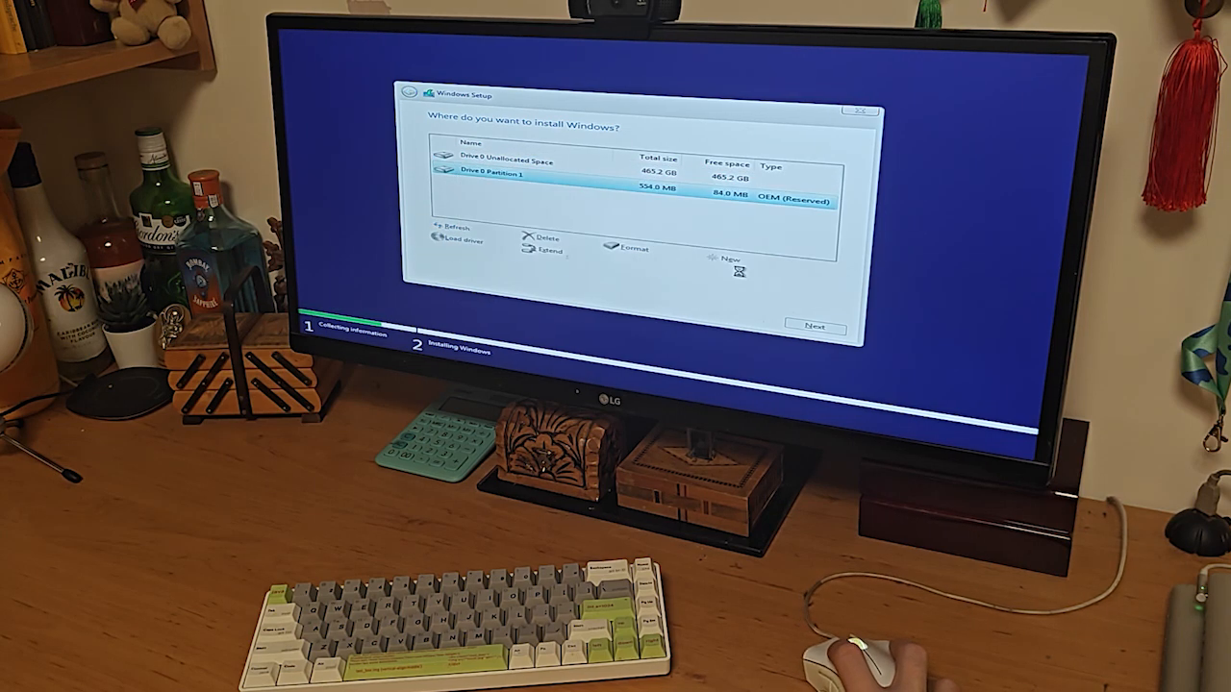
pyautogui.click(546, 239)
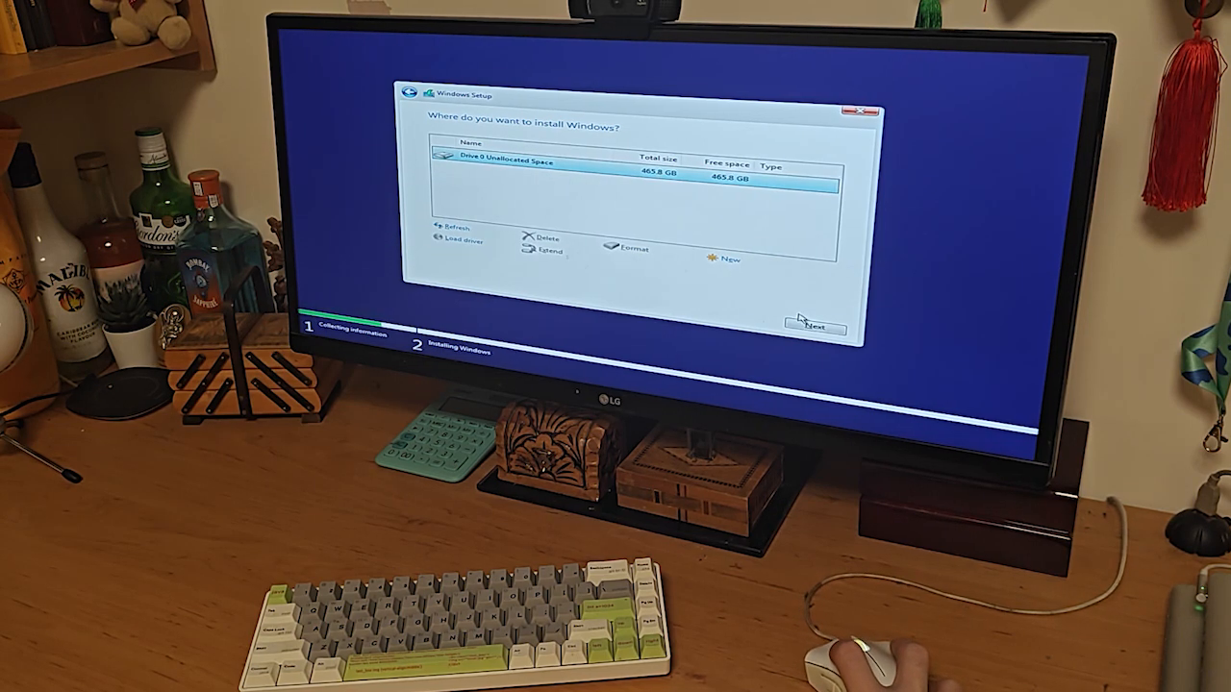